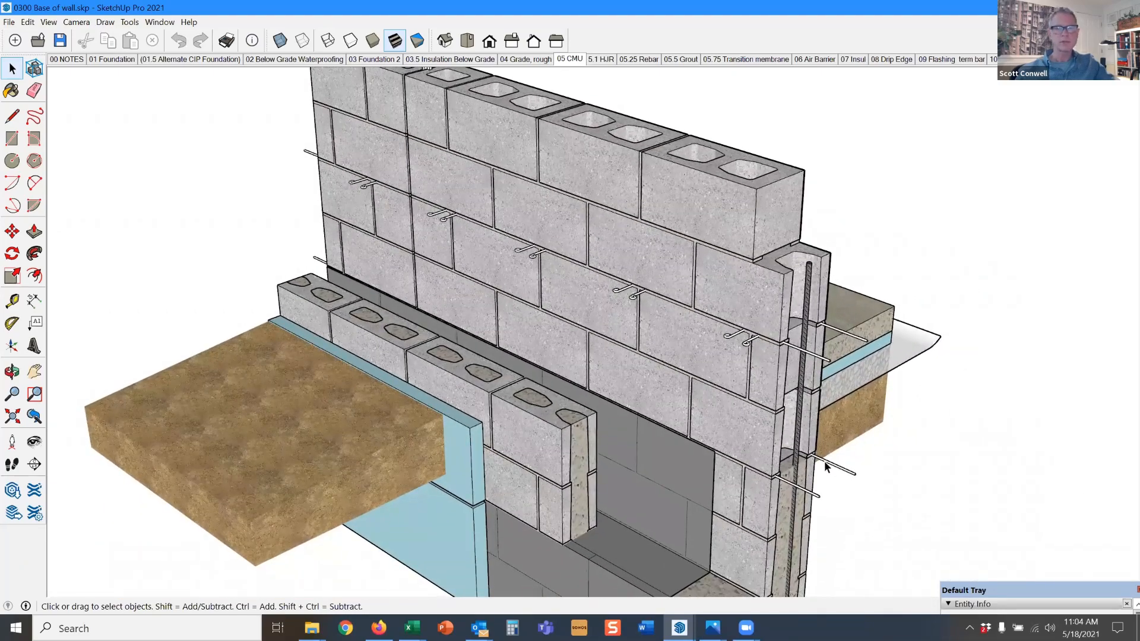
mouse_move(722, 394)
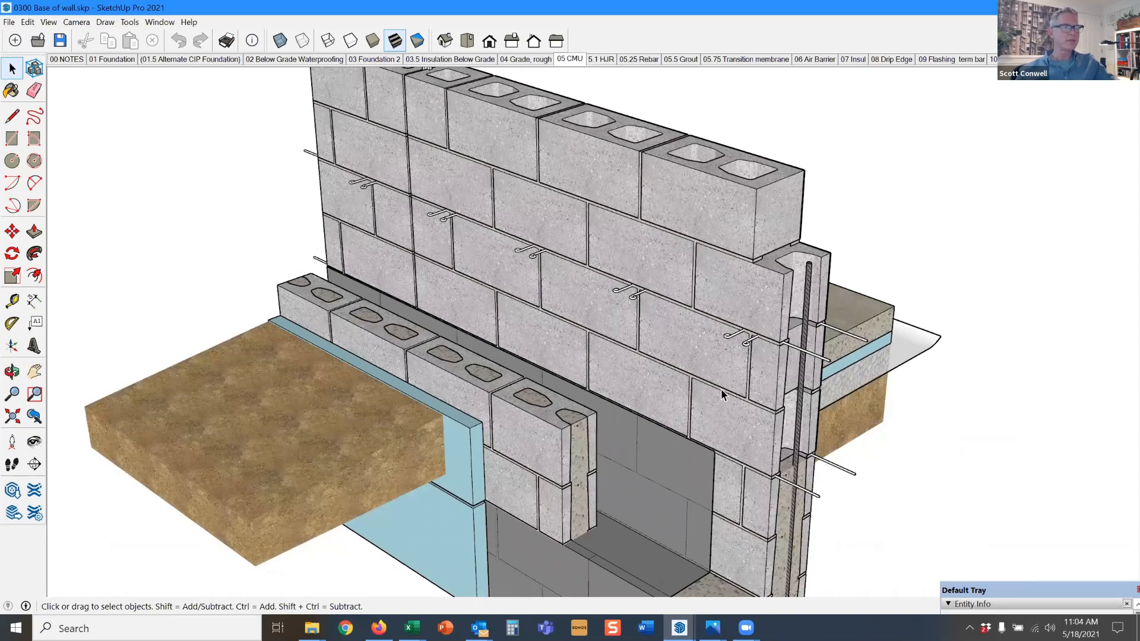
mouse_move(764, 244)
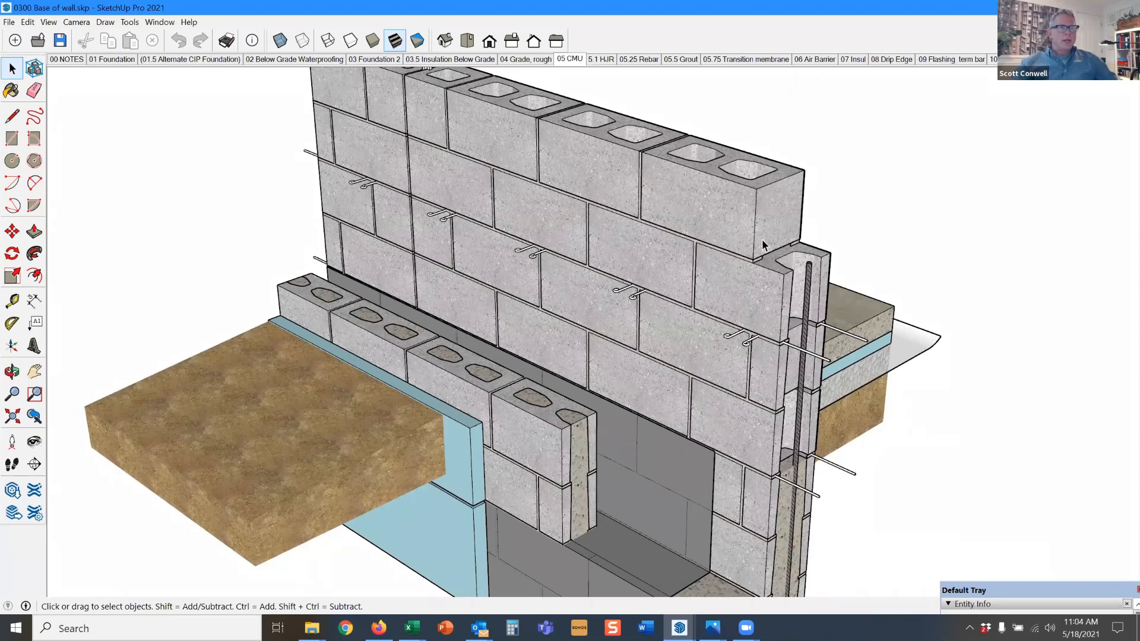
mouse_move(766, 264)
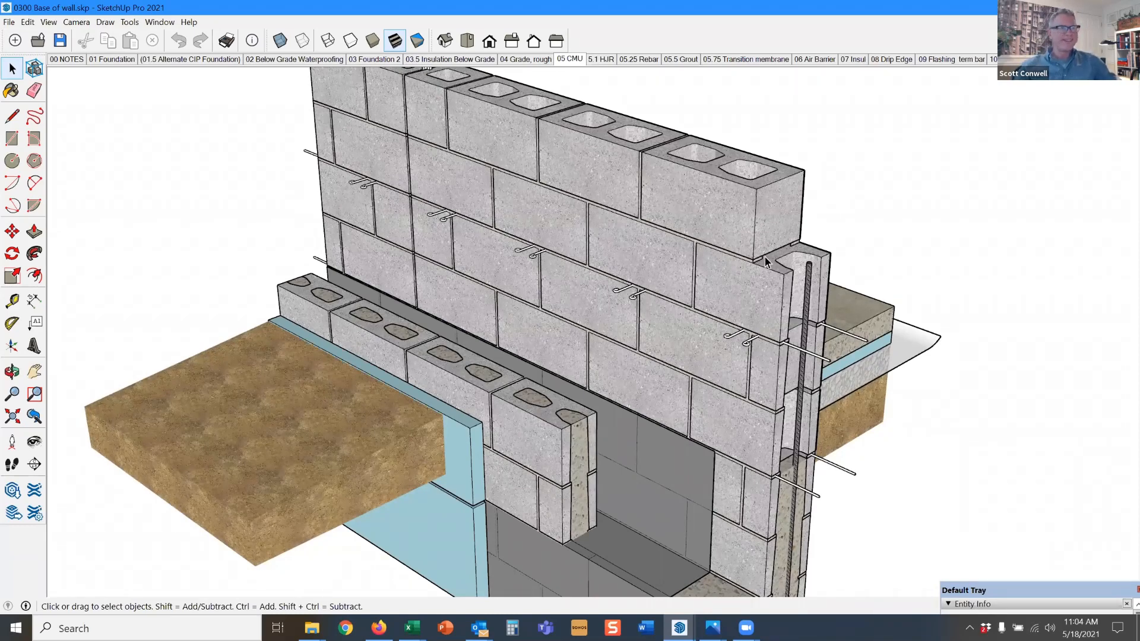